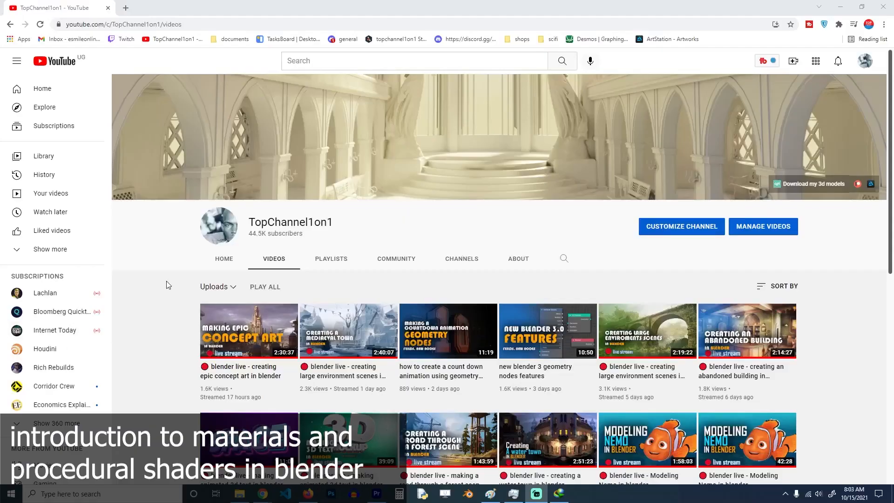
scroll(down, 3)
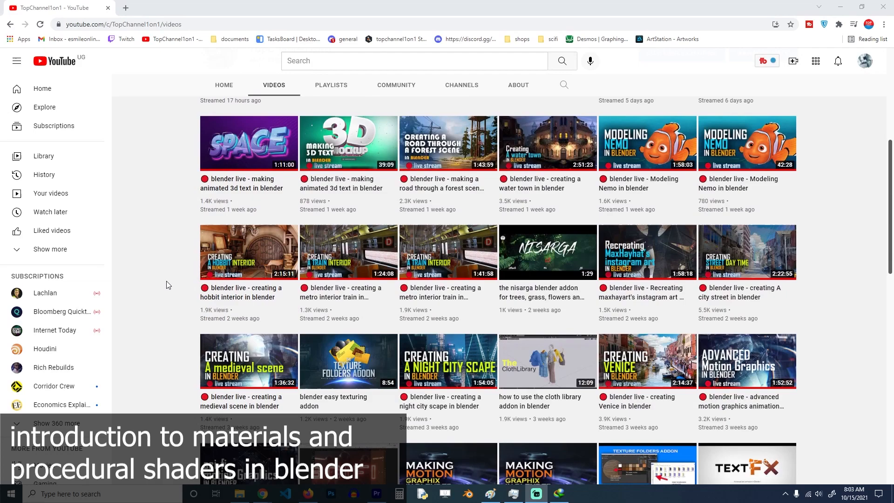
scroll(down, 3)
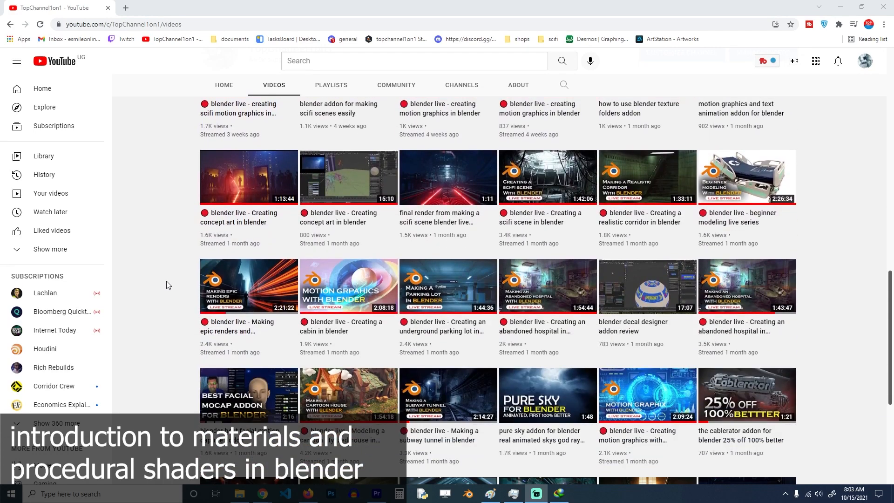
scroll(down, 3)
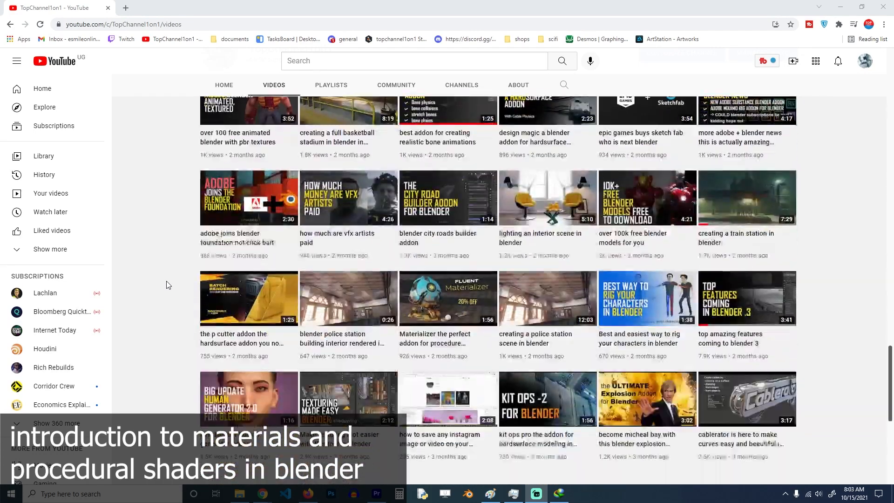
scroll(down, 3)
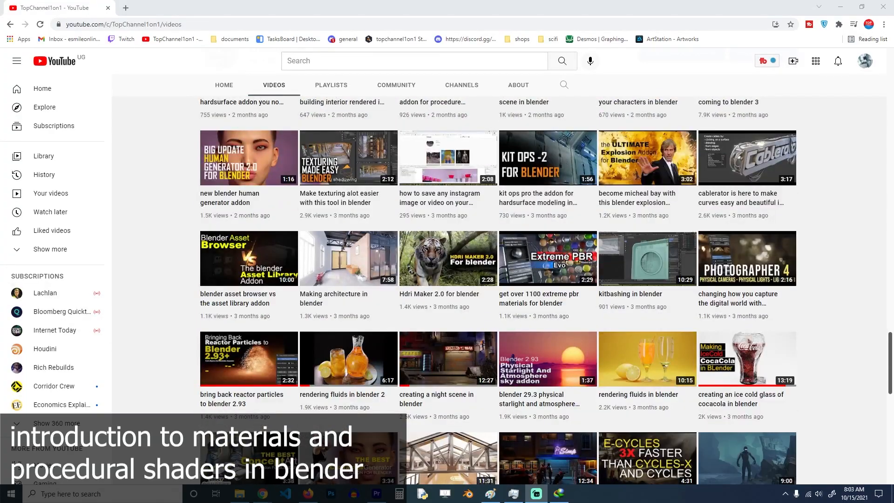